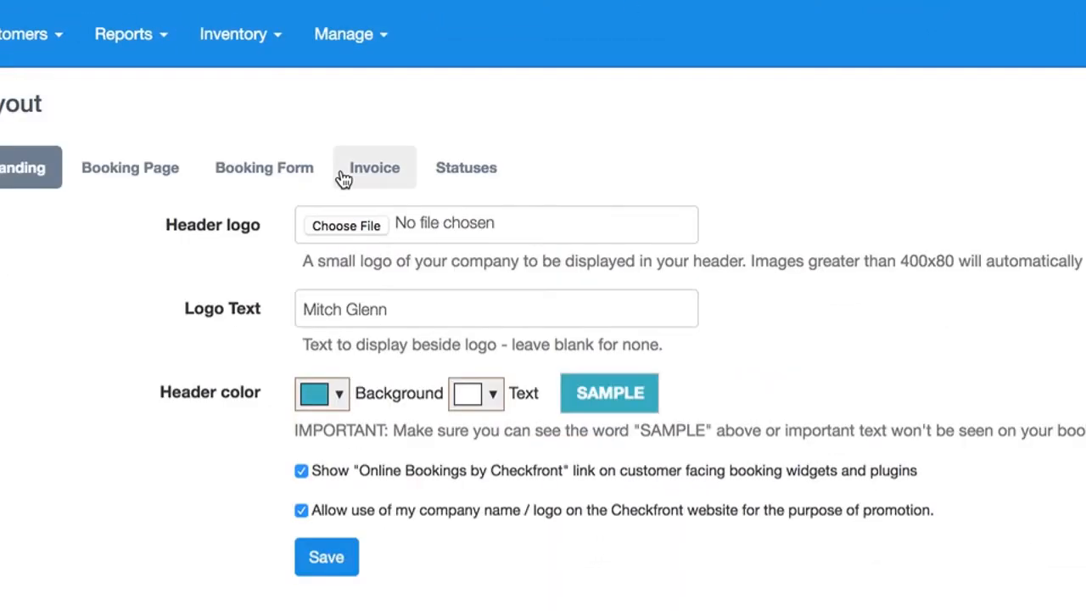
Step: Show the Statuses settings under Layout, listing default and no-show statuses
click(465, 168)
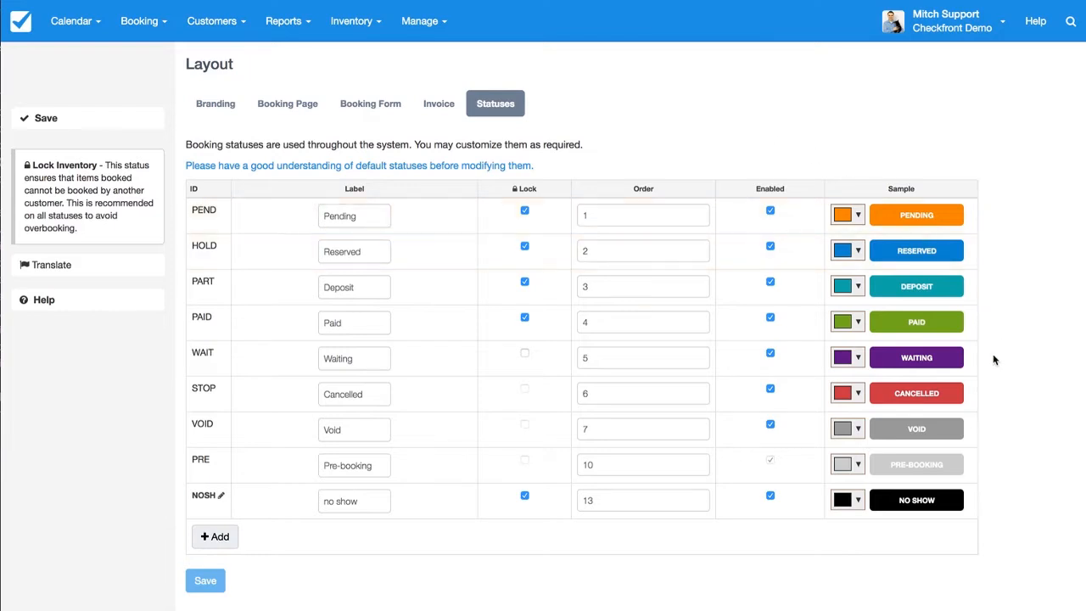
mouse_move(981, 461)
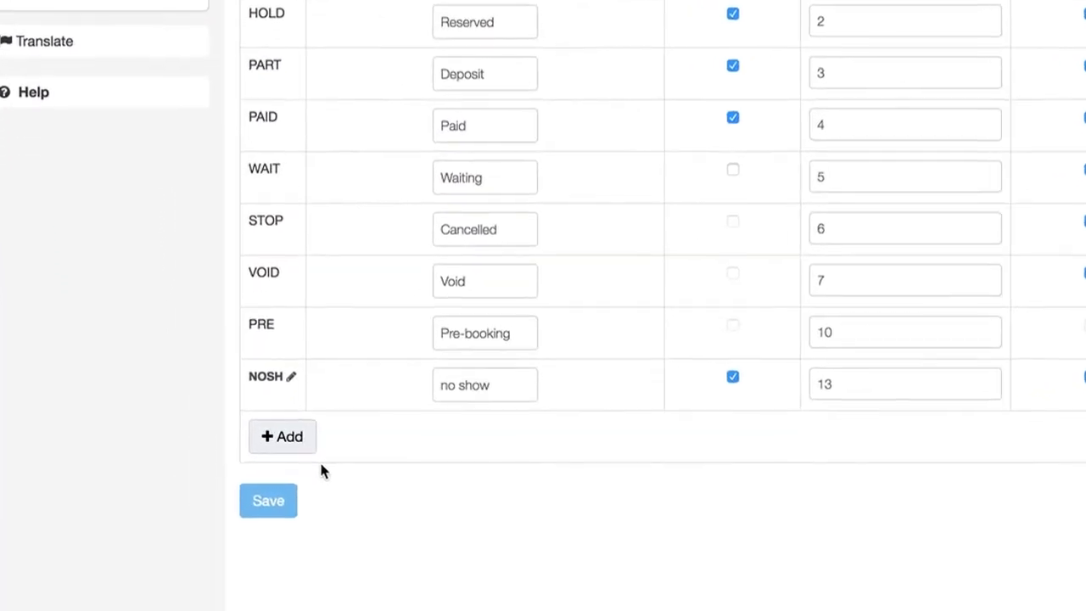
Step: Add a booking status named 'Approved' with Status ID 'APPRO' and create it
click(282, 436)
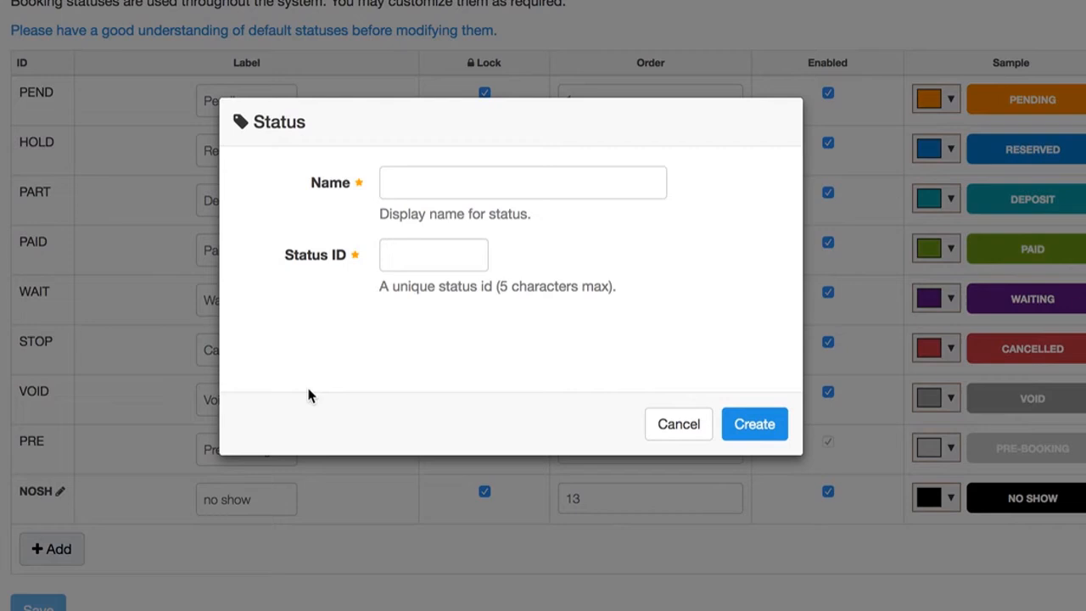
text(Appro)
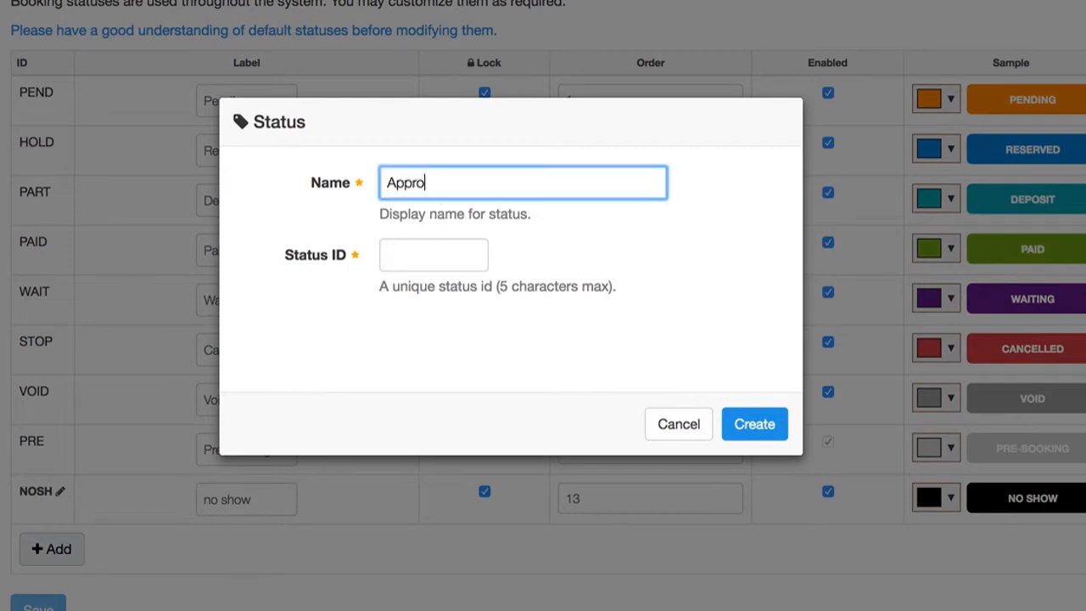
text(APPRO)
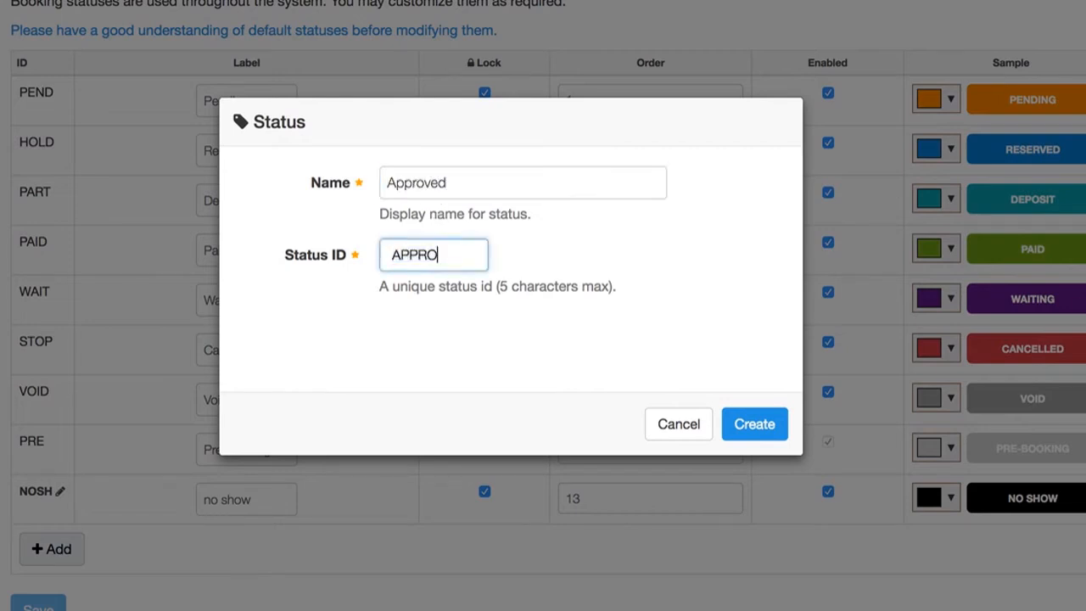
mouse_move(754, 425)
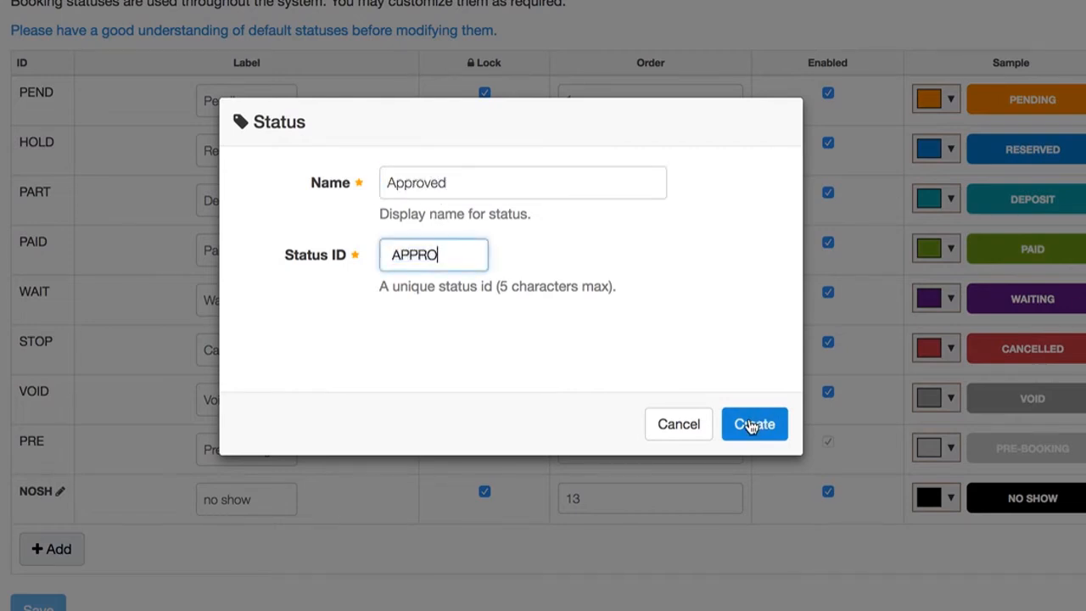
click(754, 424)
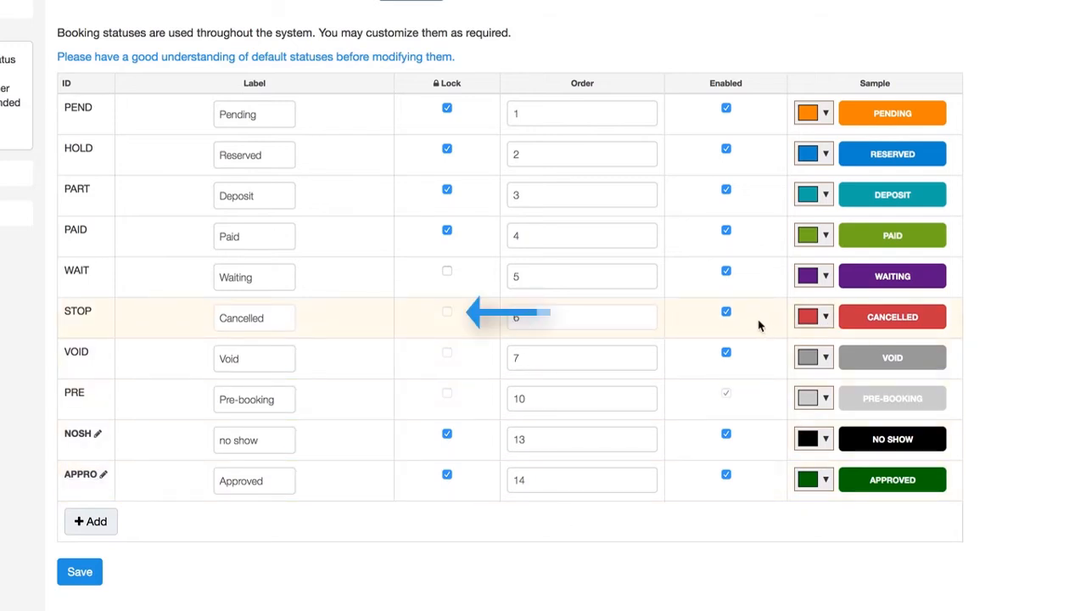
mouse_move(743, 466)
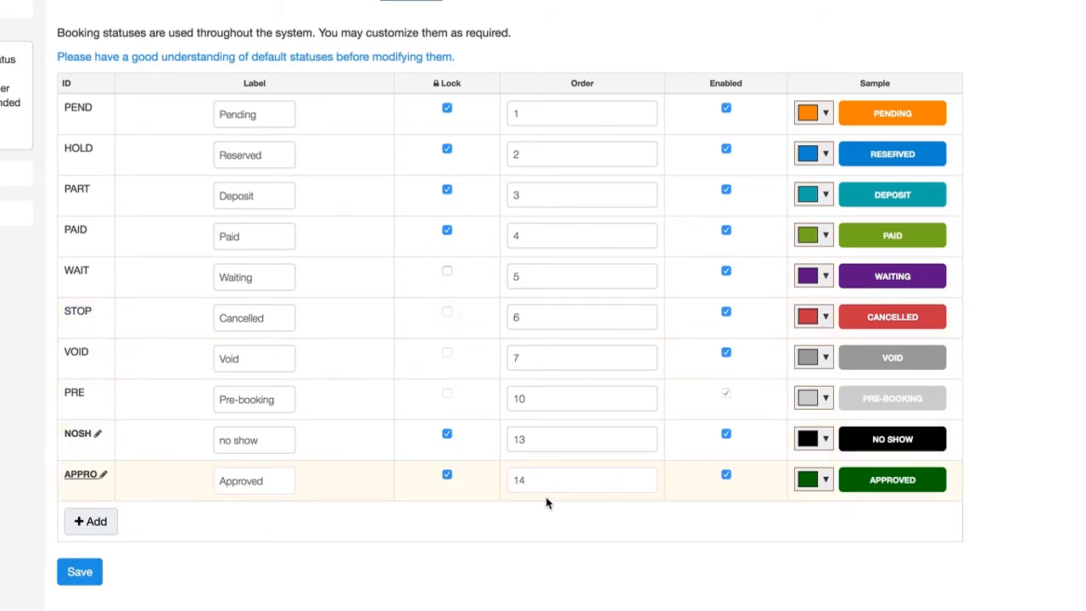
Step: Set the APPRO row's sample colour to dark green, keeping order 14
click(563, 480)
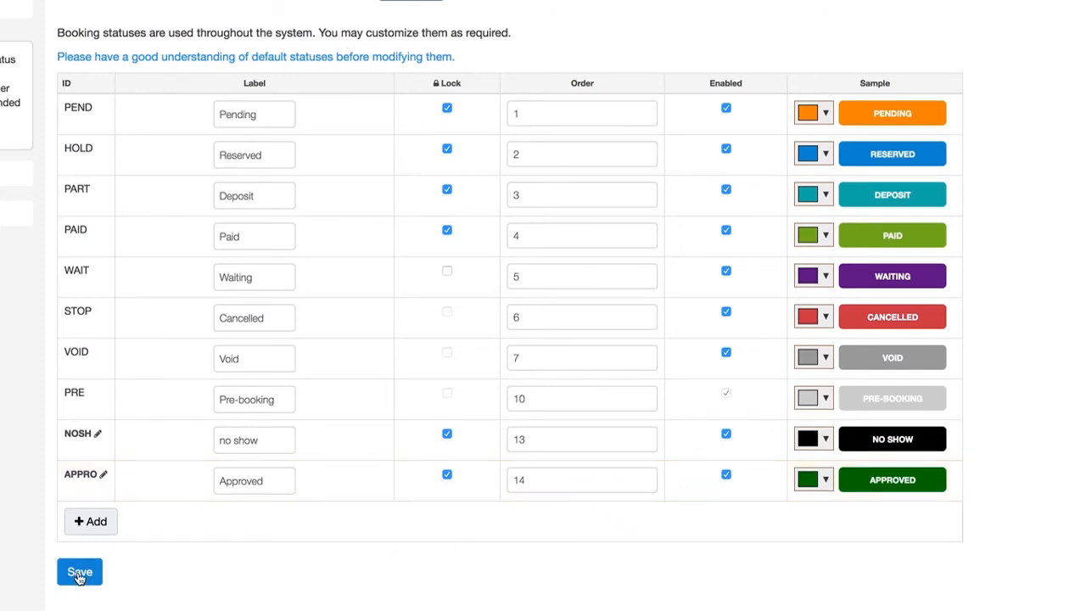
Step: Save the status list, then reach booking PZLC-110215 from the Booking Index
click(78, 570)
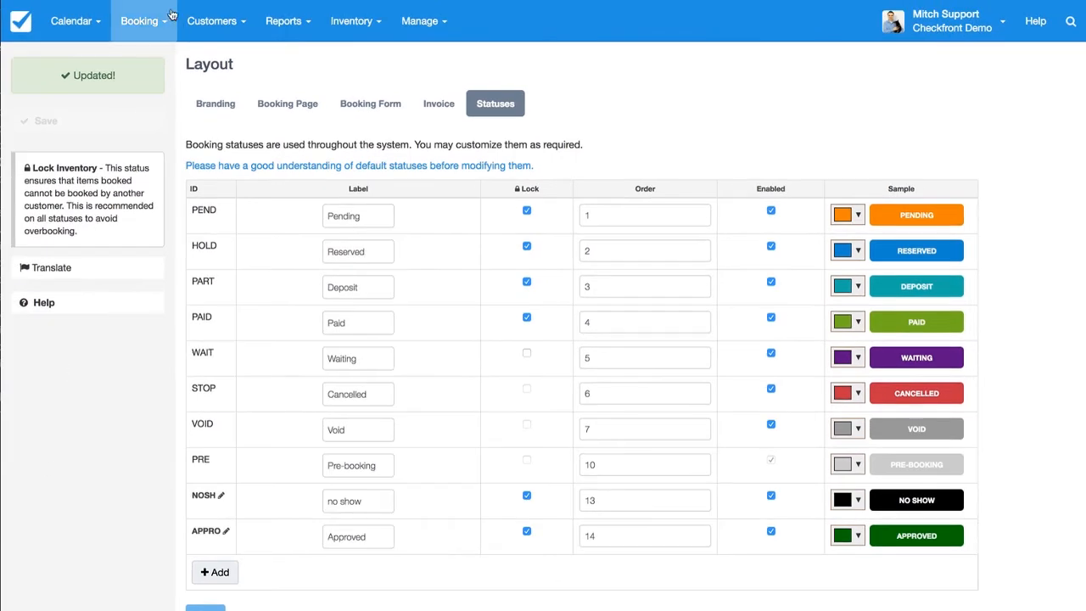
click(139, 21)
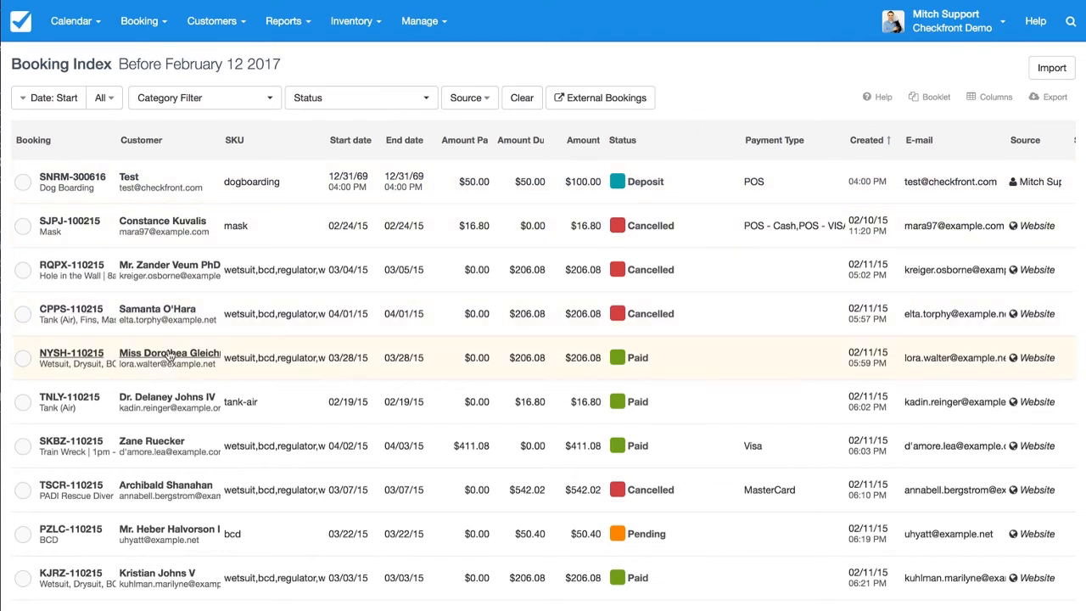
mouse_move(78, 529)
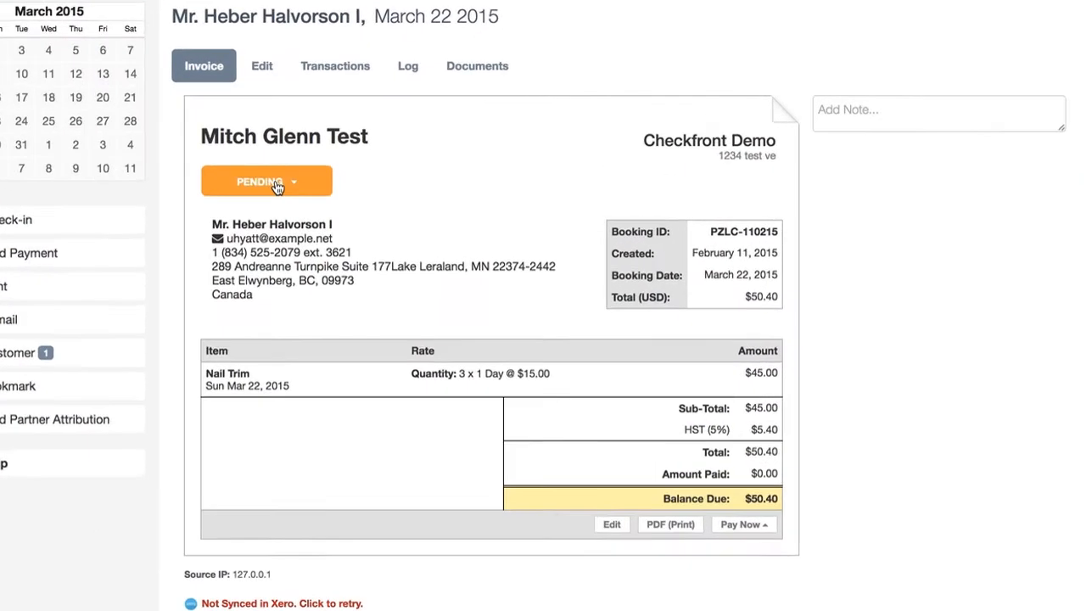
click(266, 180)
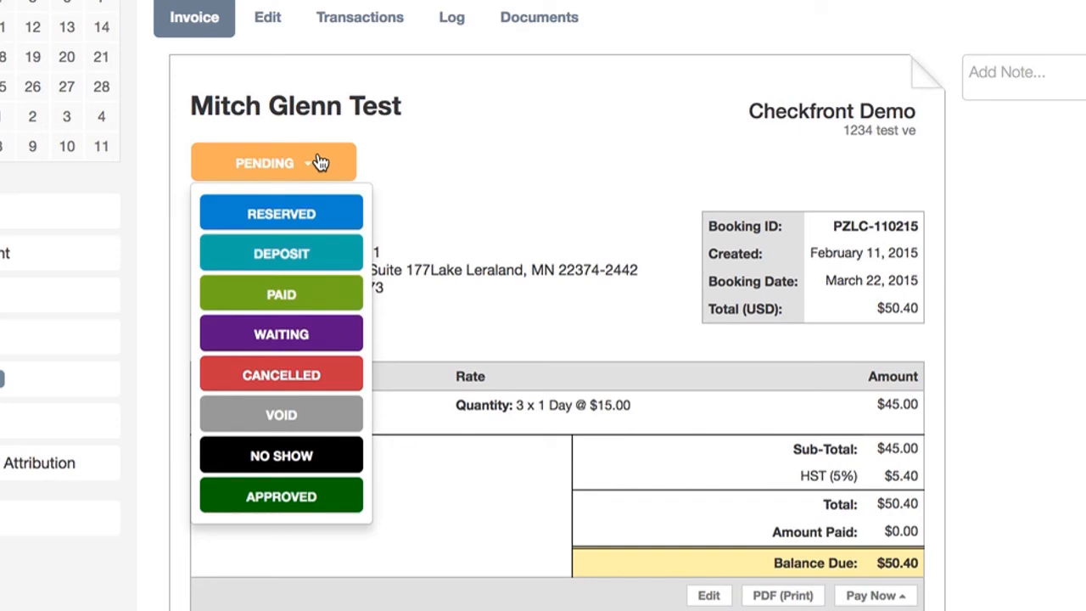
mouse_move(282, 509)
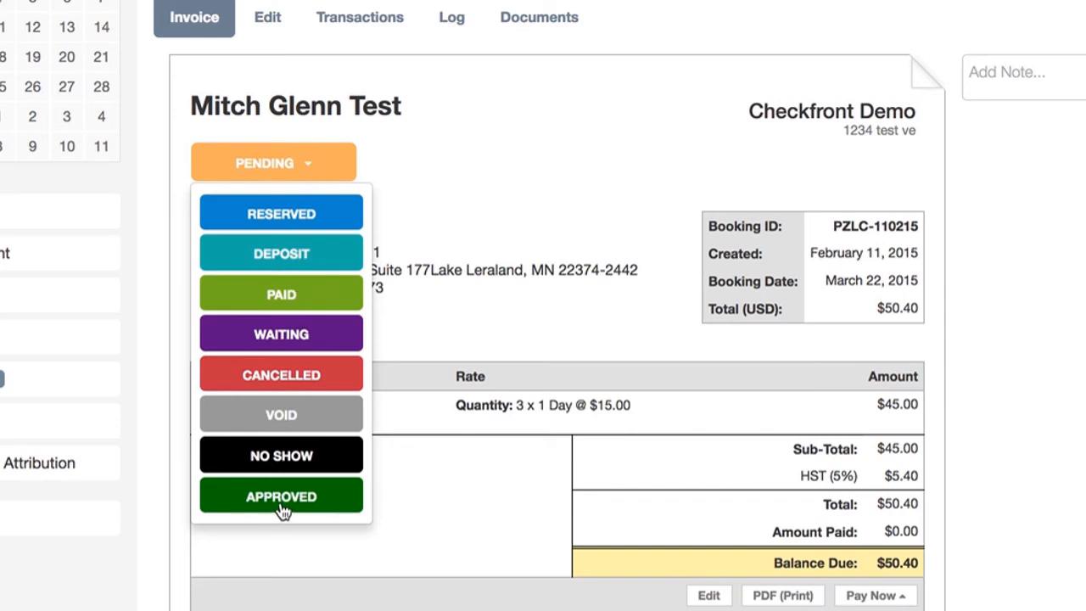
mouse_move(312, 173)
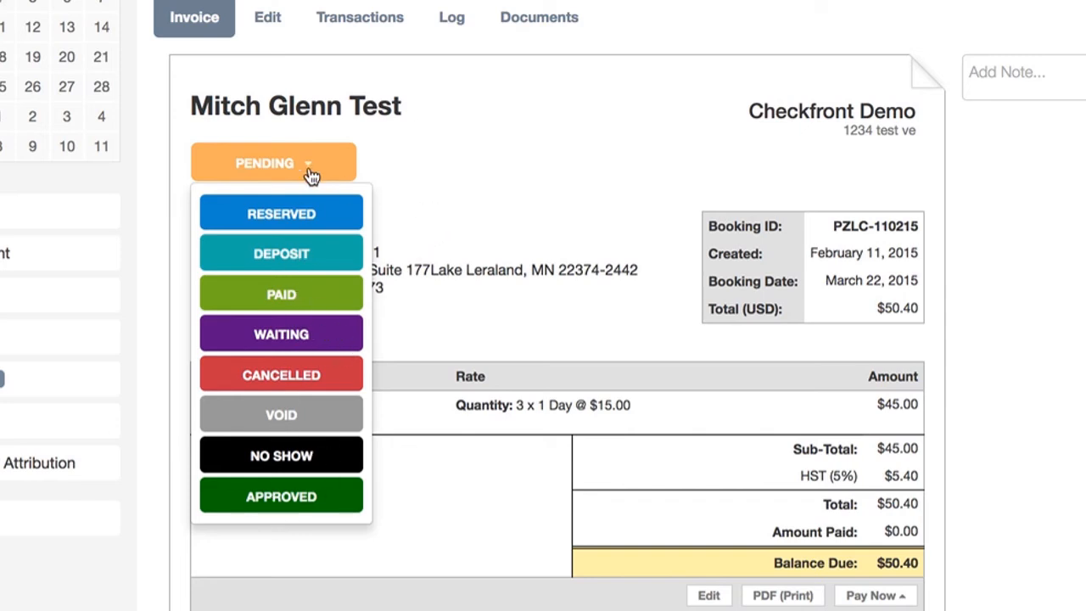
mouse_move(355, 163)
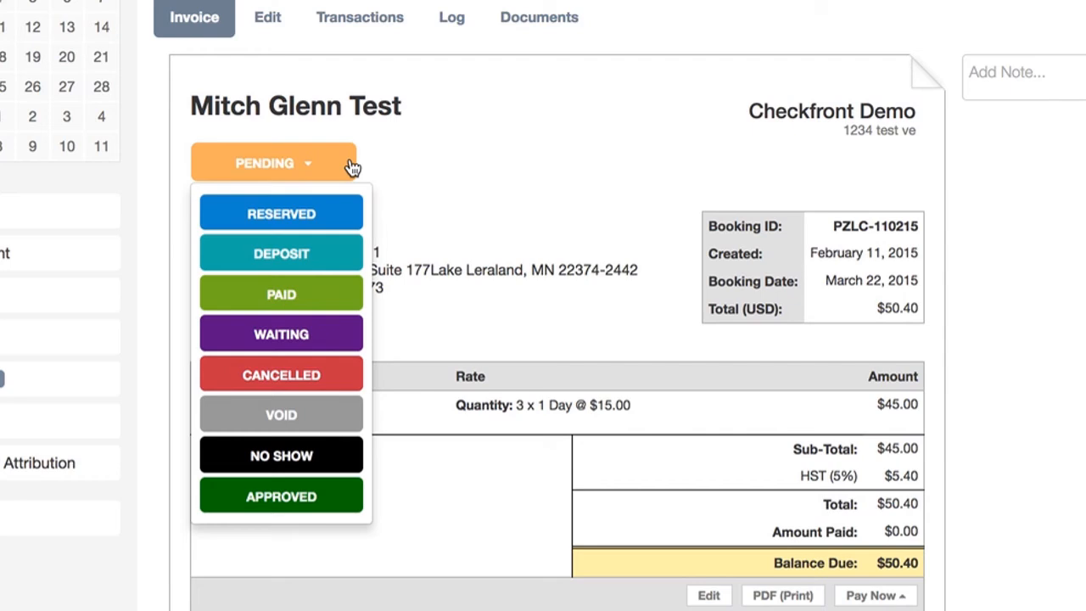
mouse_move(441, 161)
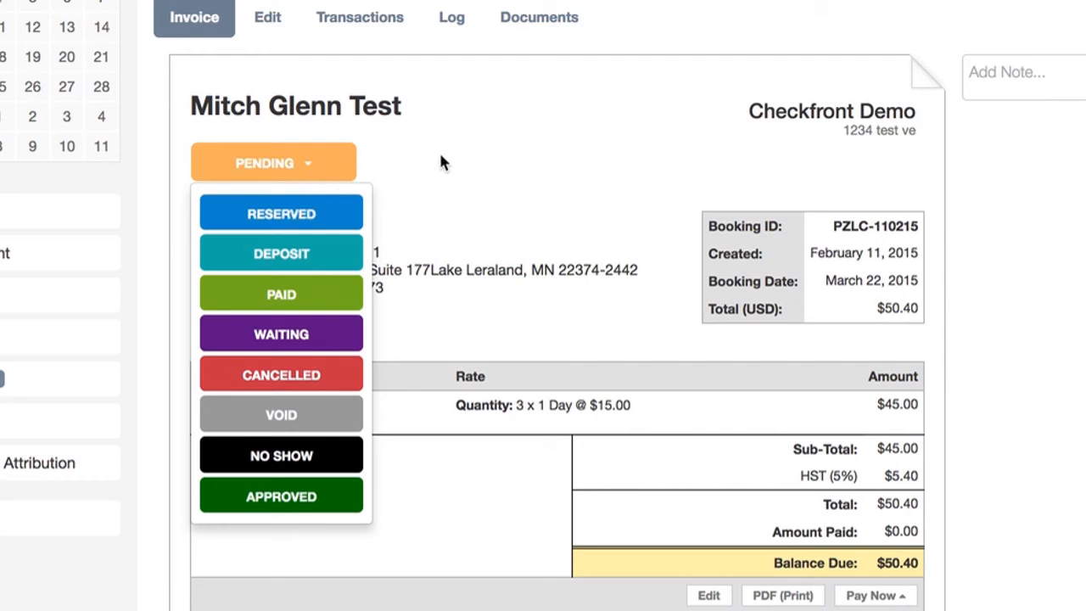
mouse_move(350, 173)
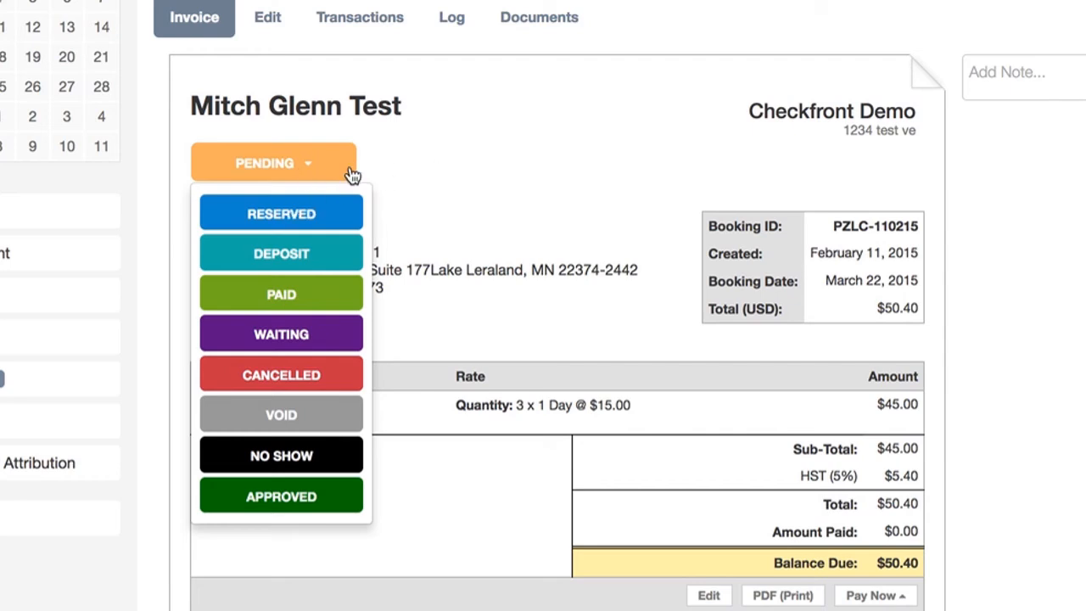
Step: Switch the booking's status from Pending to Approved and confirm the update
click(273, 163)
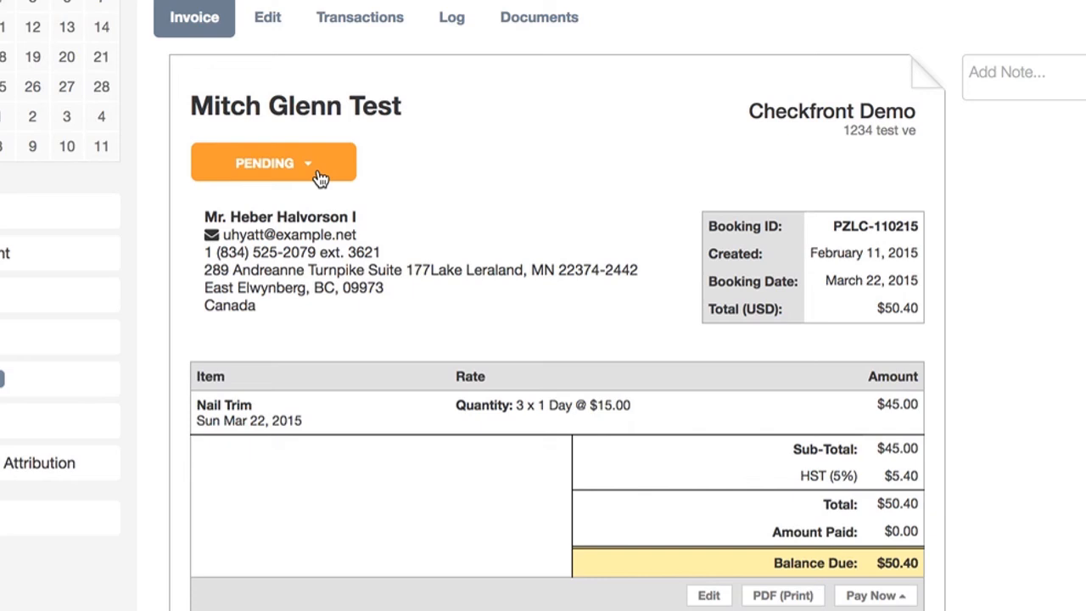
click(306, 163)
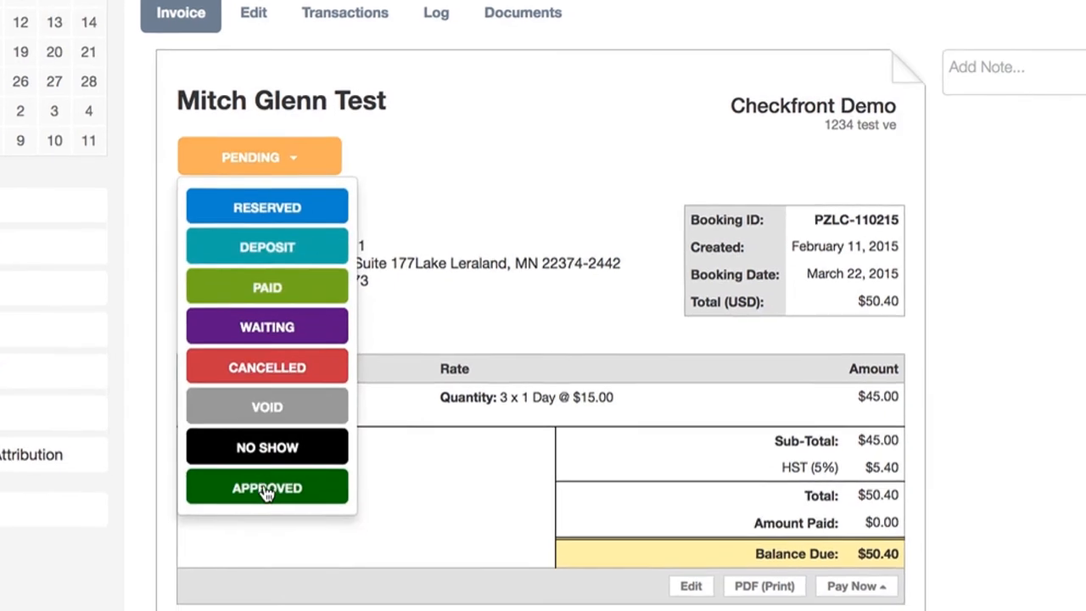
click(266, 487)
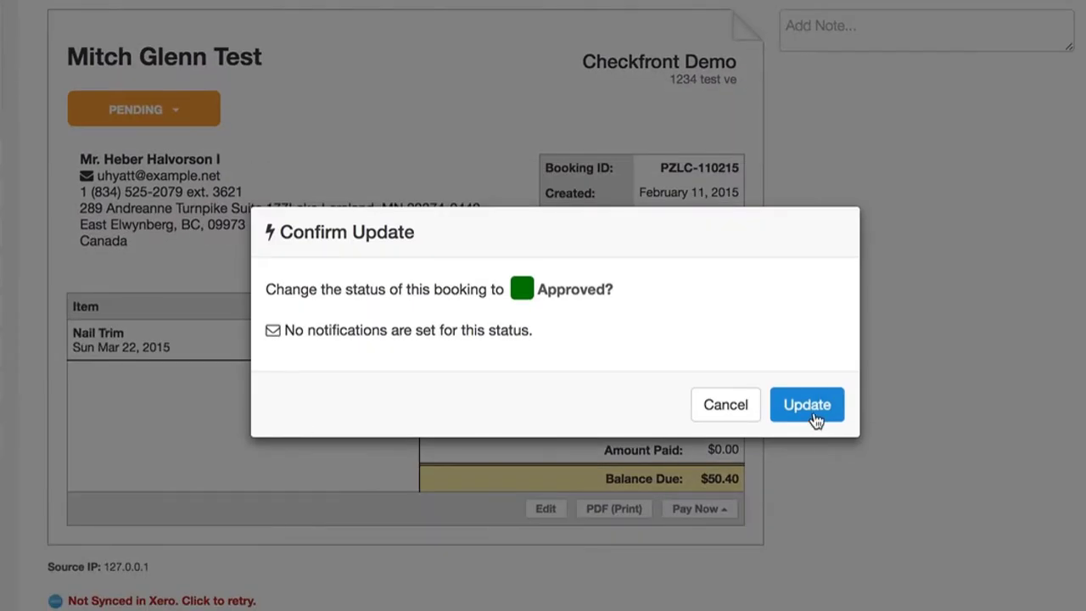
click(808, 404)
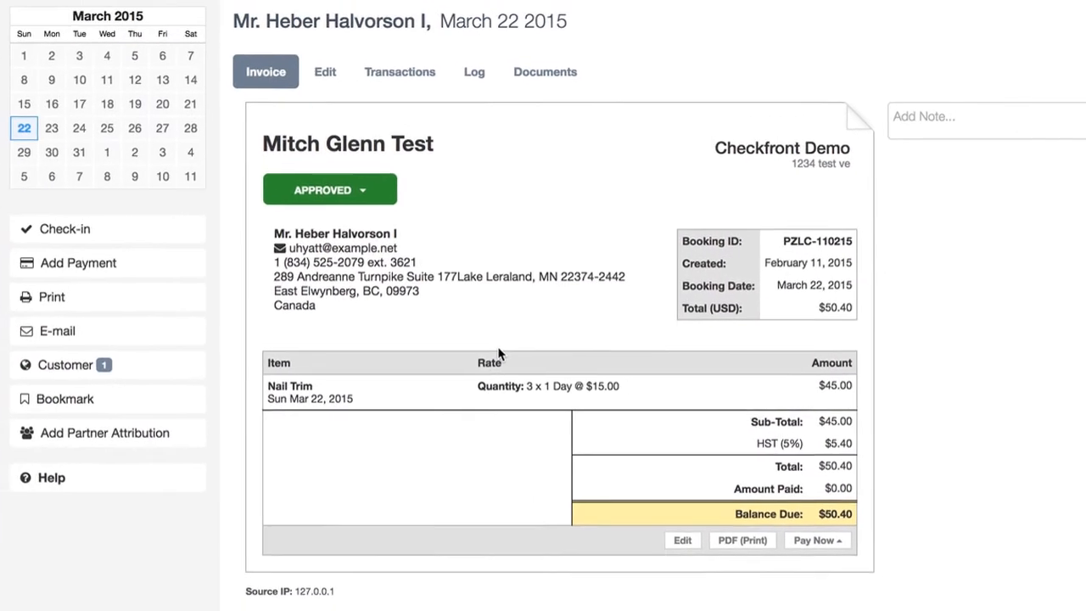